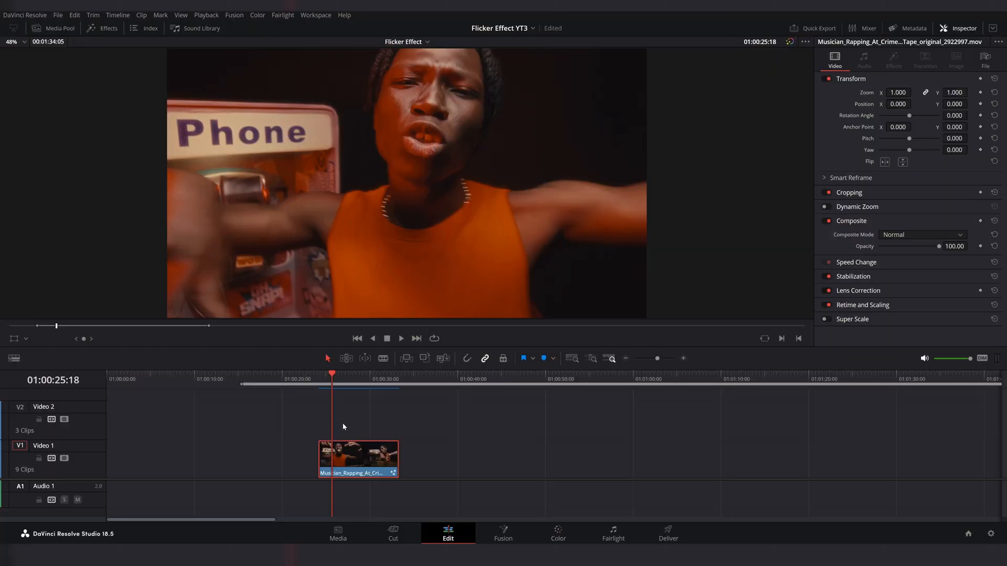
- Bring the musician rapping clip from the Edit timeline into the Fusion page
left_click(503, 534)
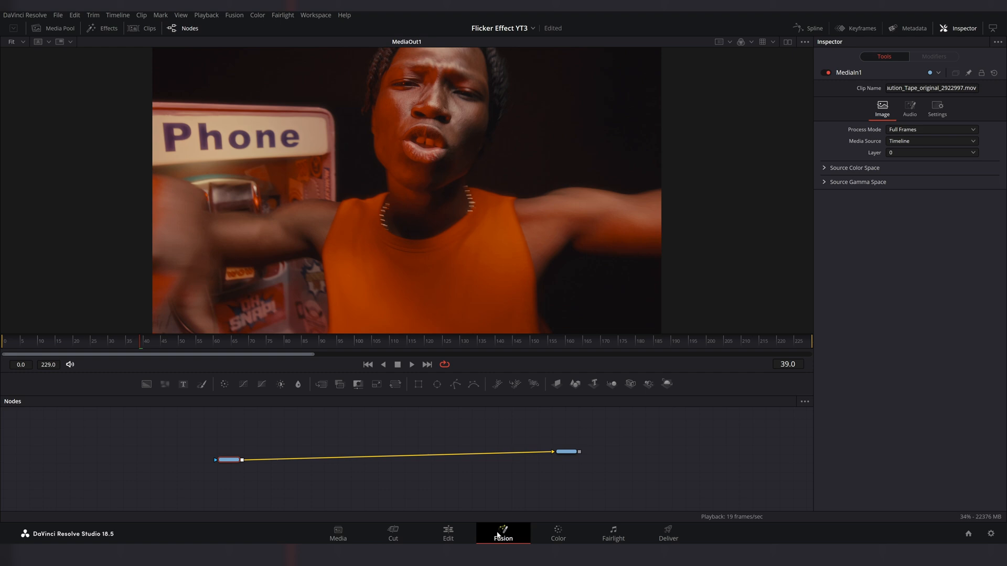
- Search 'film' and add a Film Grain node after MediaIn1
type("film")
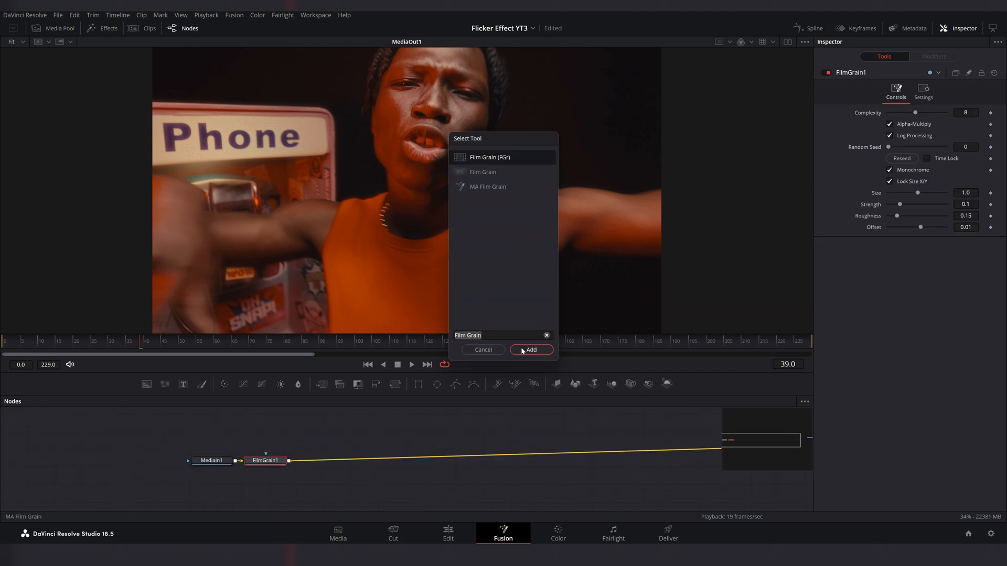
left_click(530, 350)
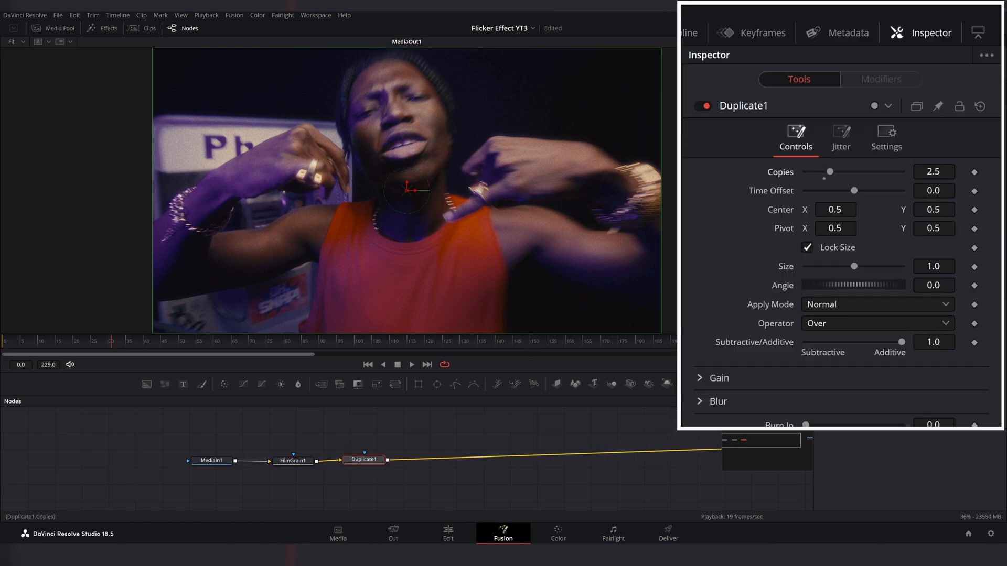
- Review the Duplicate node's Jitter and Settings tabs, with Blend at 1.0
left_click(877, 285)
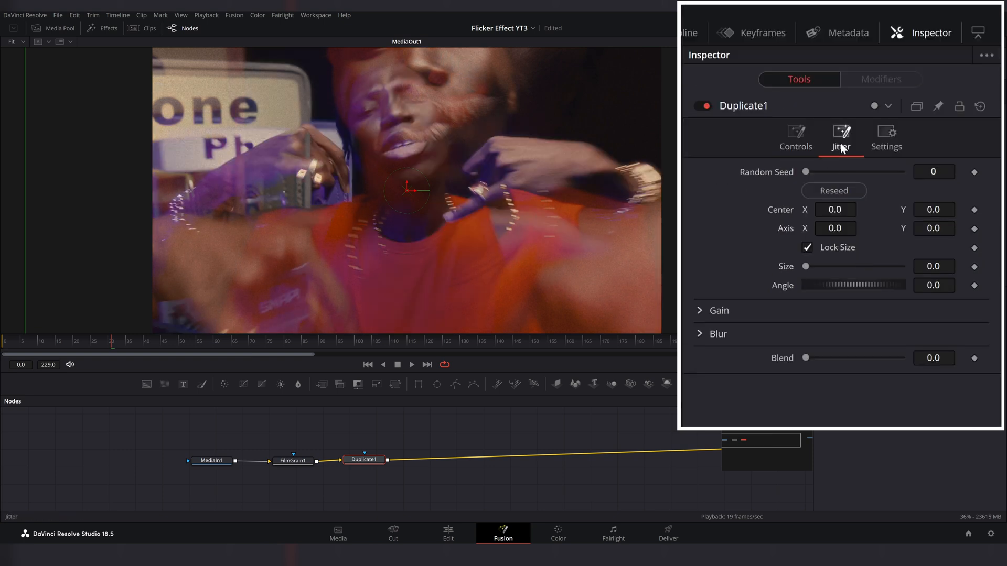
left_click(833, 191)
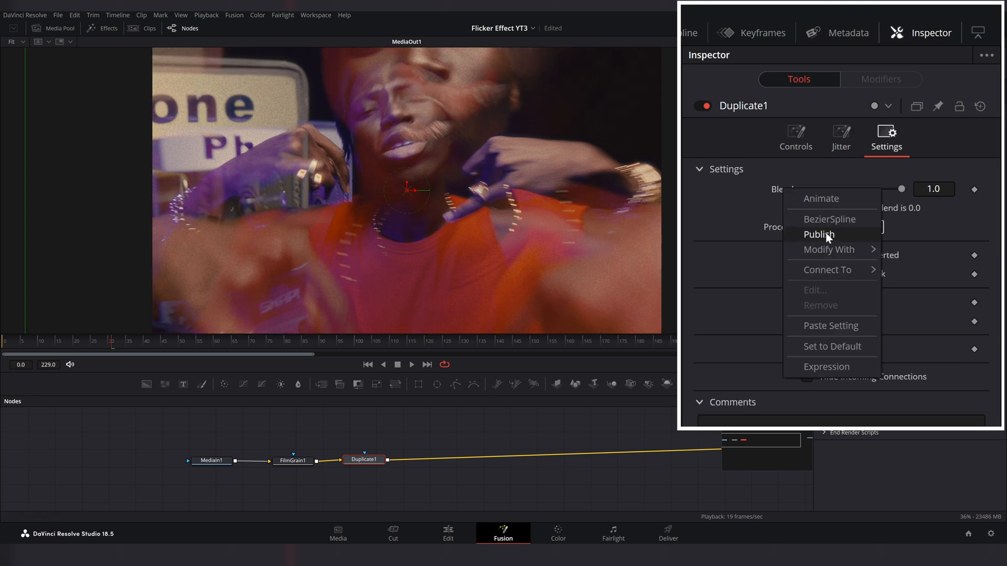
- Attach a Shake modifier to Duplicate1's Blend and show its controls
left_click(880, 78)
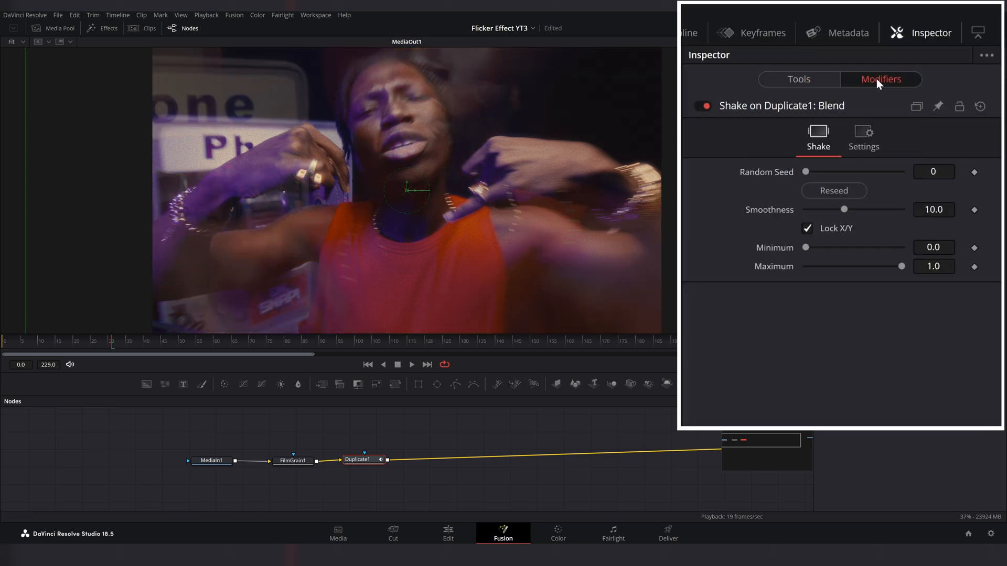
left_click(834, 191)
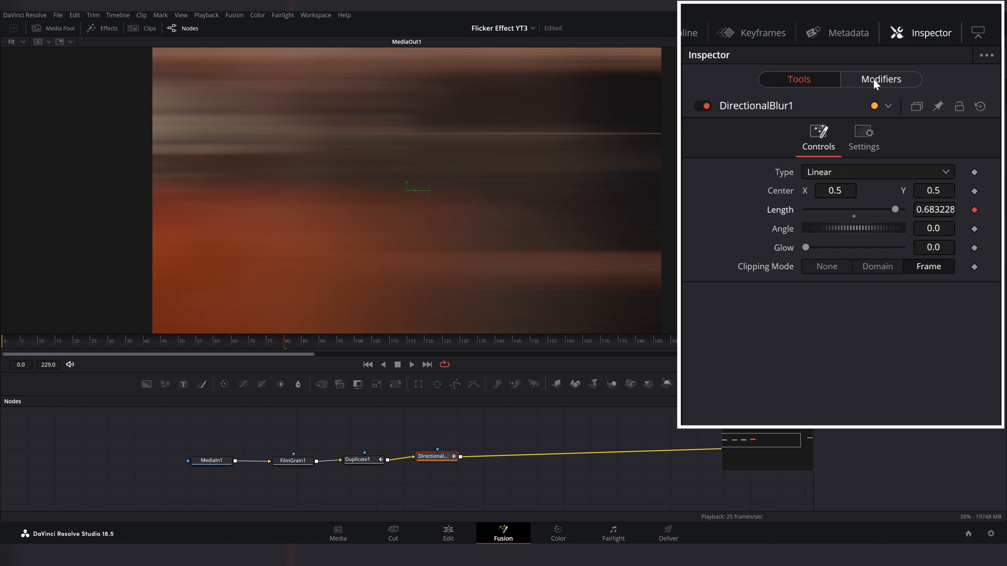
- Lower the Directional Blur's Blend to 0.7 and move to its modifiers
left_click(863, 133)
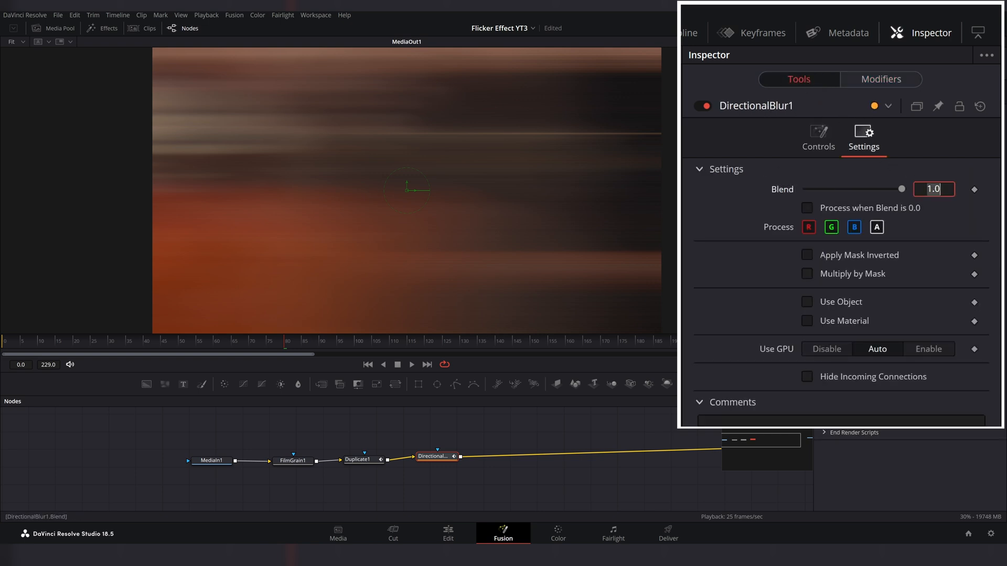
left_click_drag(902, 189, 872, 189)
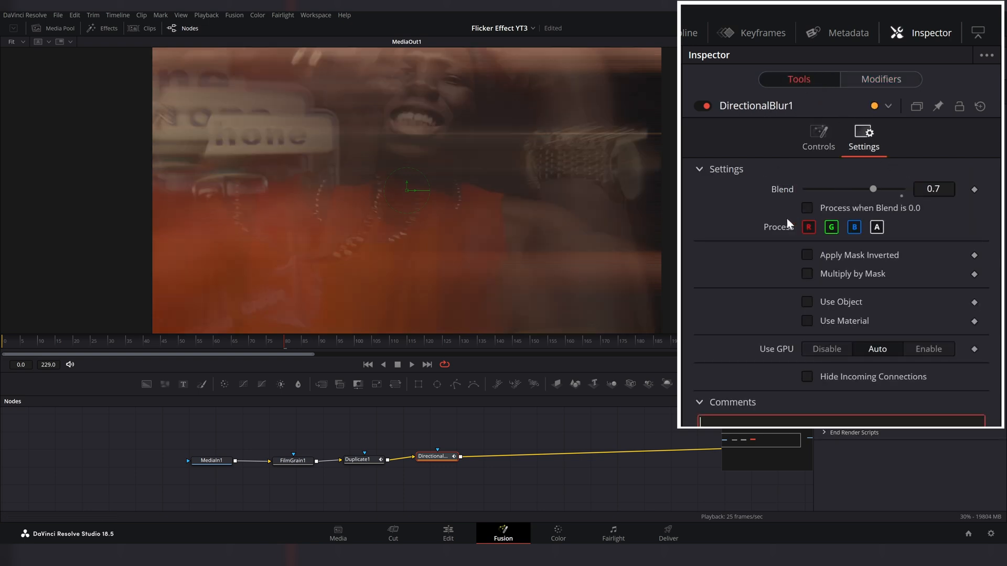
left_click(880, 79)
type("Color Corrector")
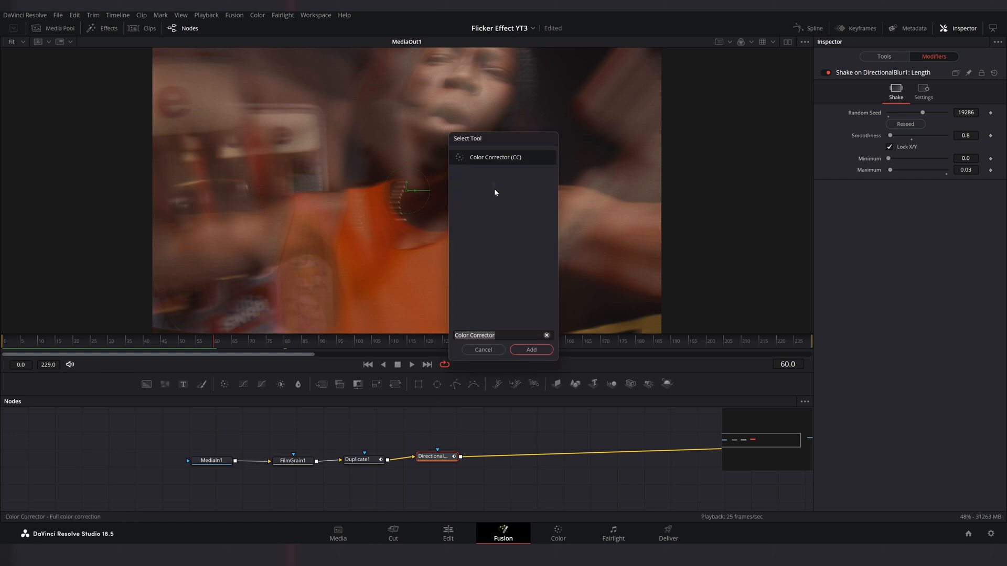
- Add a Color Corrector node after the Directional Blur
left_click(531, 351)
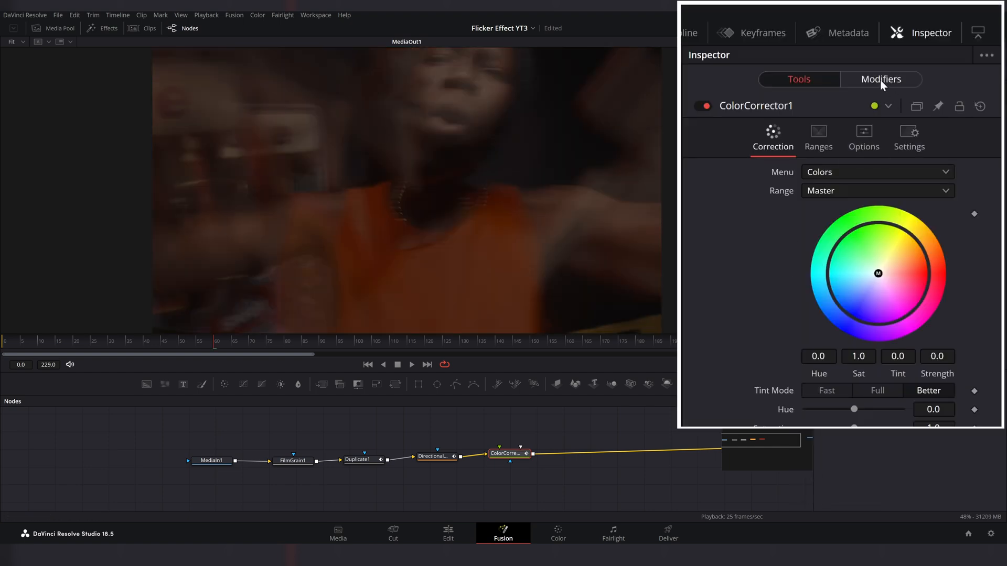
- Set the RGB Gain Shake modifier's Maximum to 2.5
left_click(881, 78)
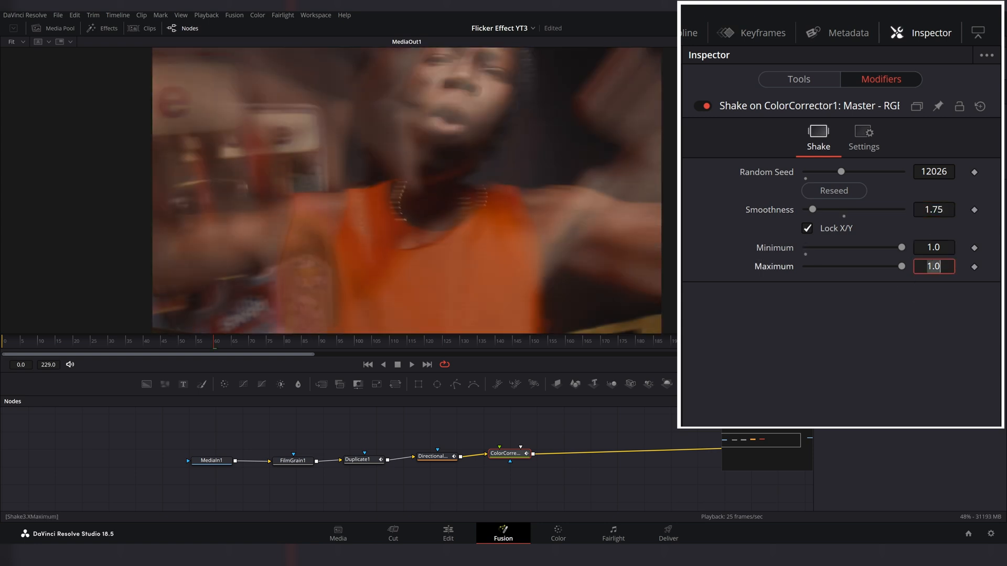
type("2.5")
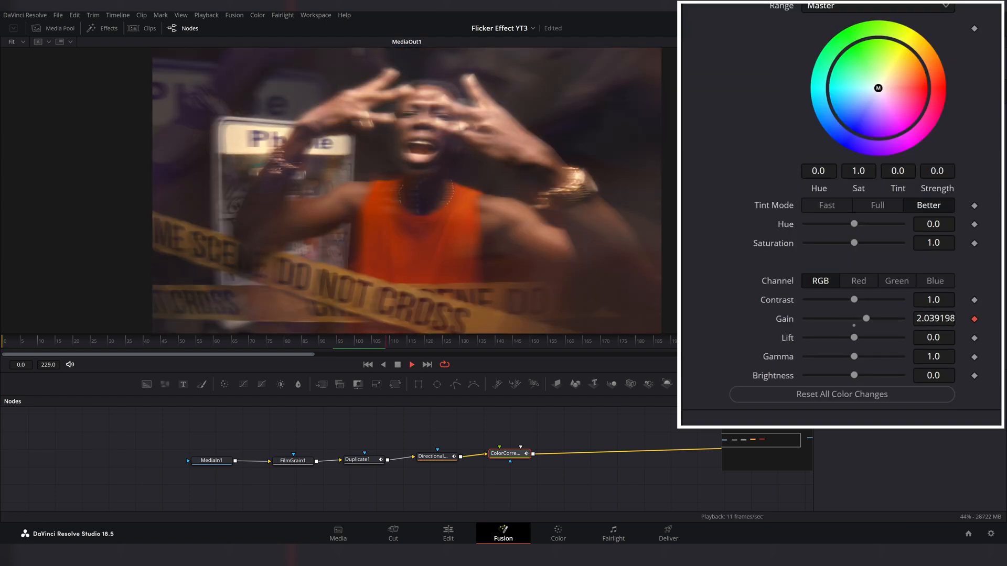
- Adjust the Color Corrector's Gain while playback shows the flicker
left_click_drag(866, 319, 844, 319)
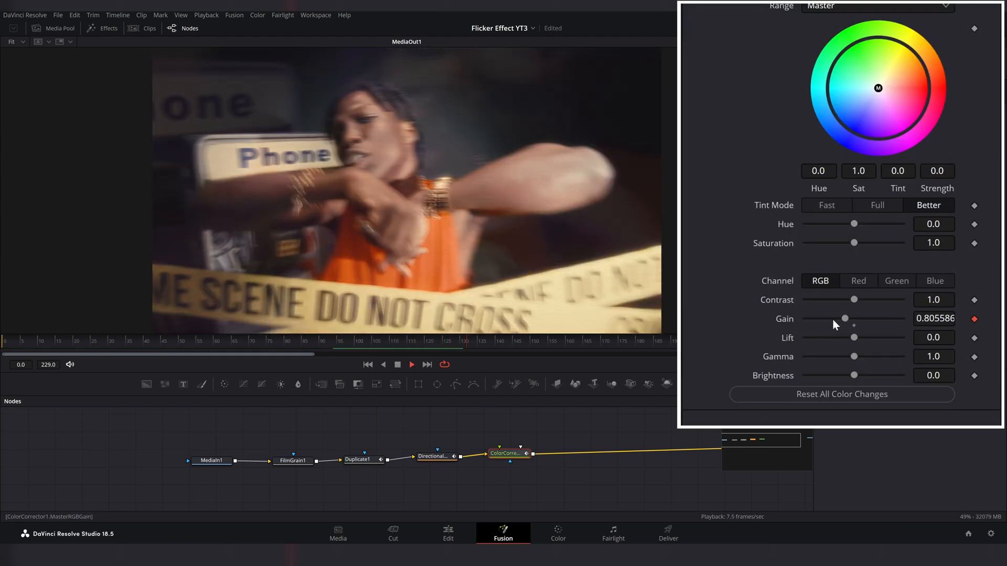